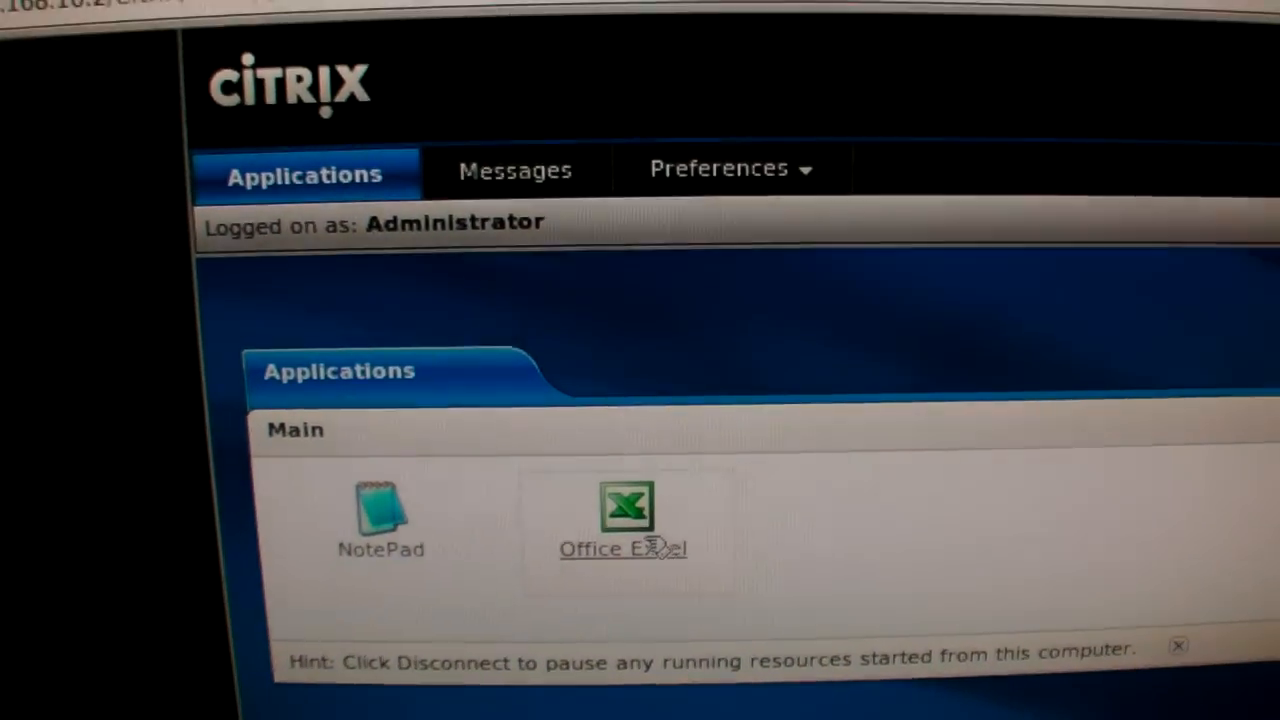
Launch the published Office Excel application and confirm the first-run user name and initials.
{"action": "left_click", "coordinate": [624, 504]}
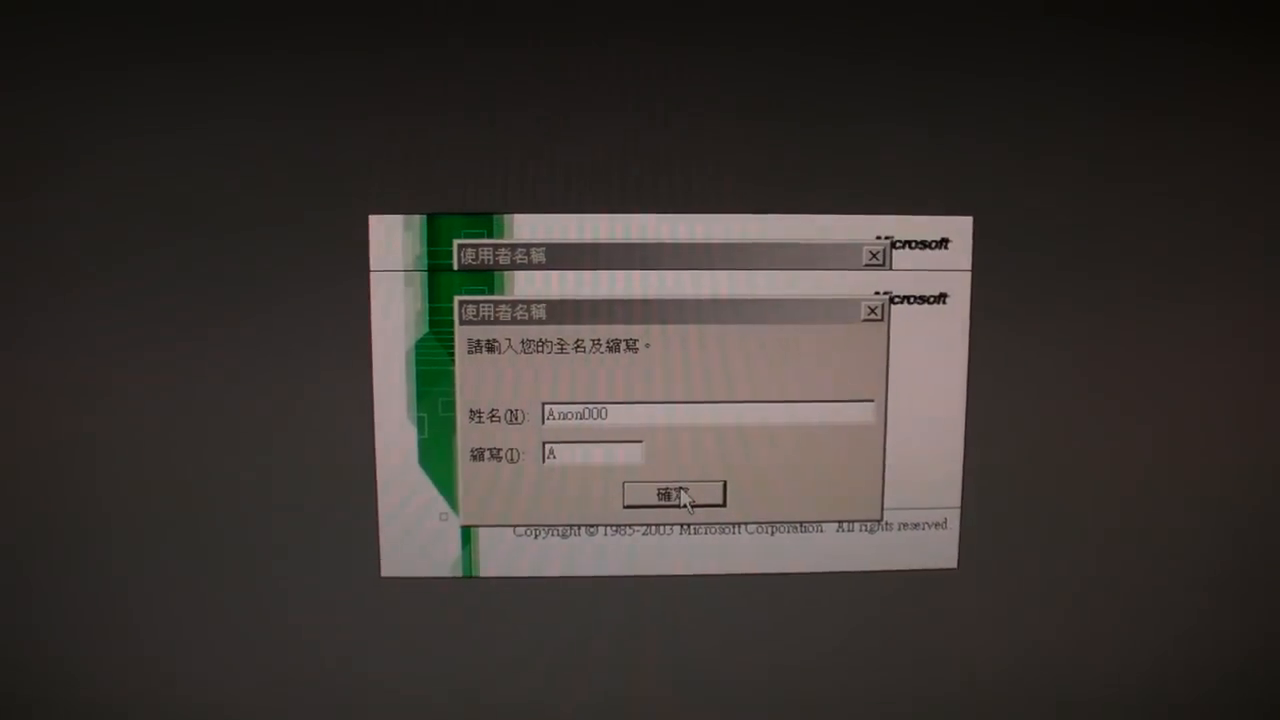
{"action": "left_click", "coordinate": [672, 494]}
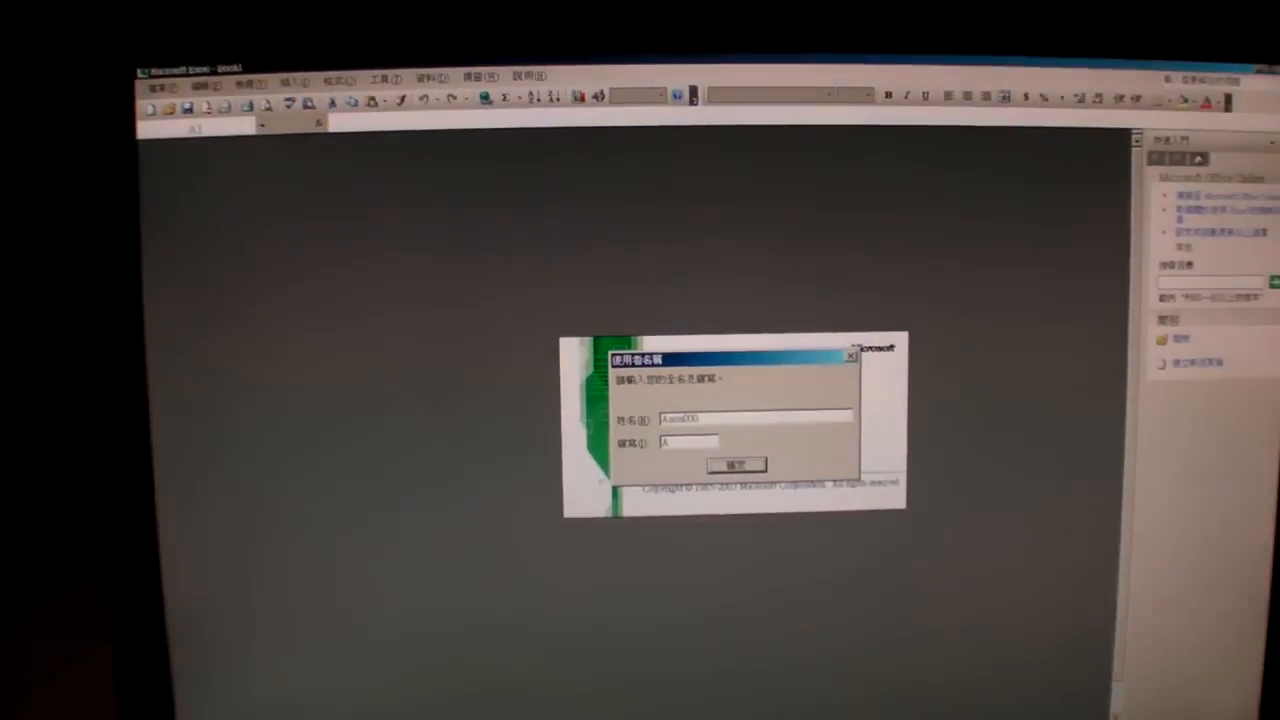